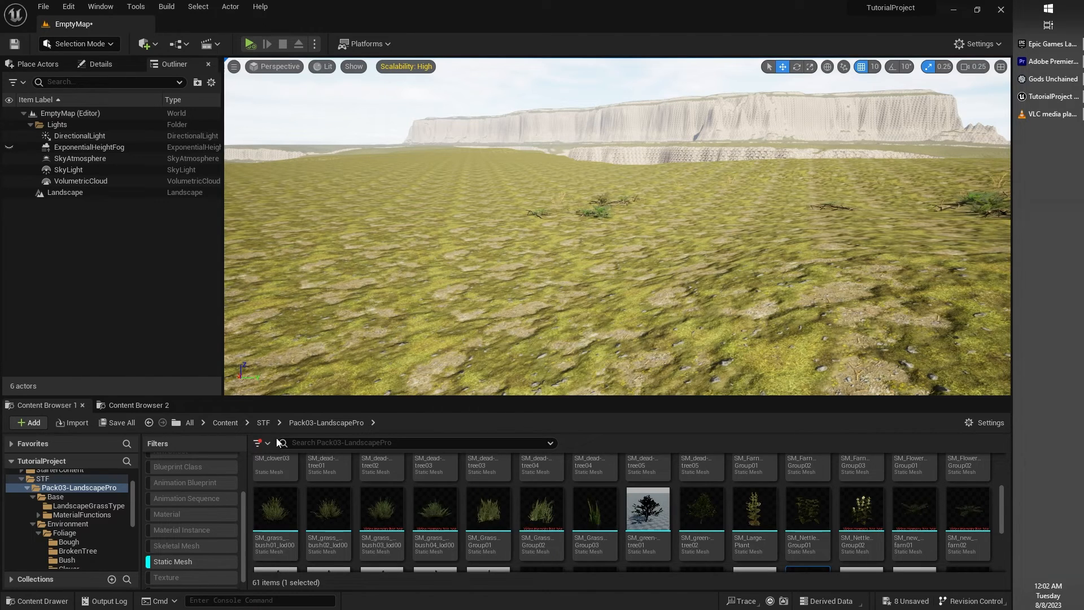
# Step: Open the STF folder and show all 61 static meshes from its subfolders
pyautogui.click(263, 422)
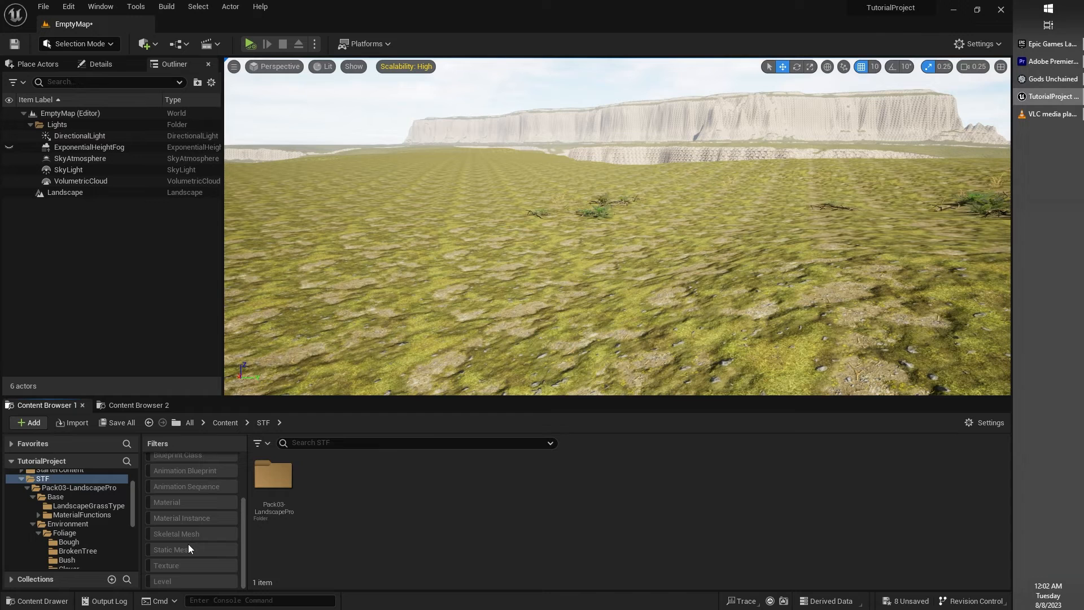
pyautogui.click(171, 549)
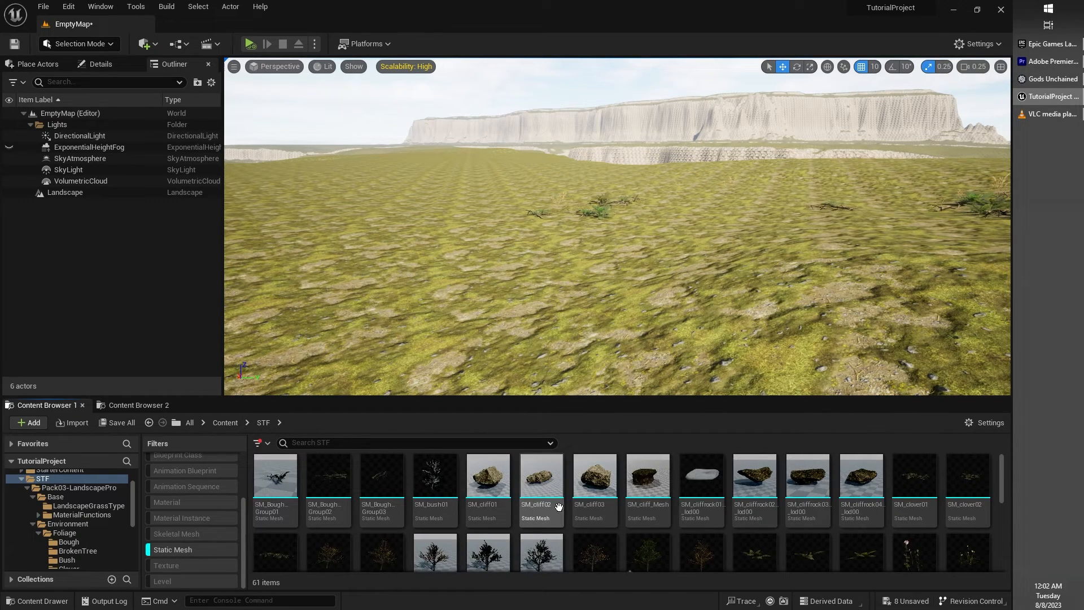
pyautogui.moveTo(697, 500)
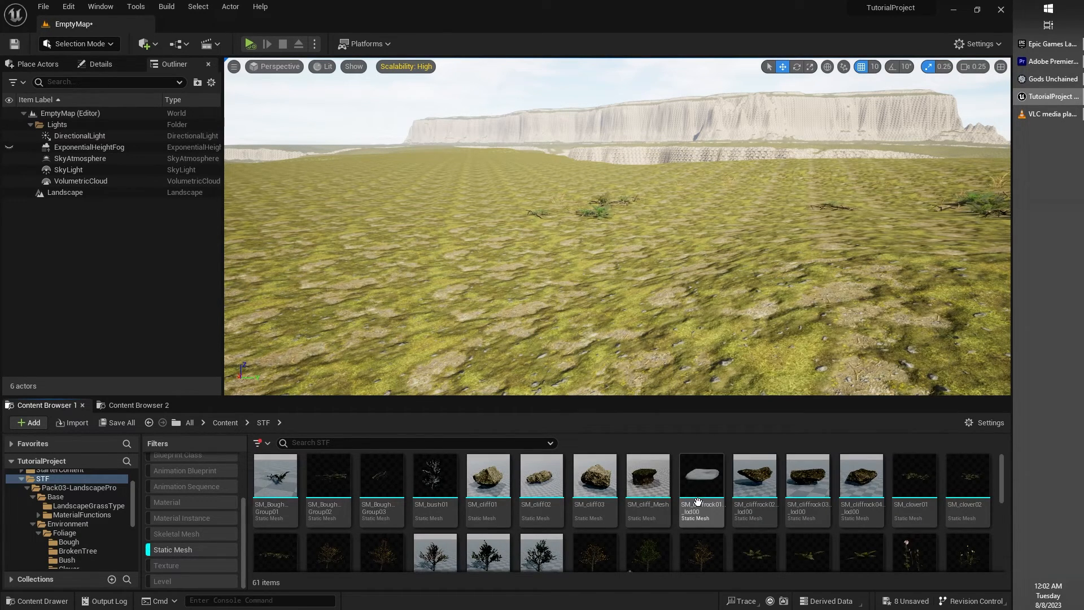
pyautogui.moveTo(538, 562)
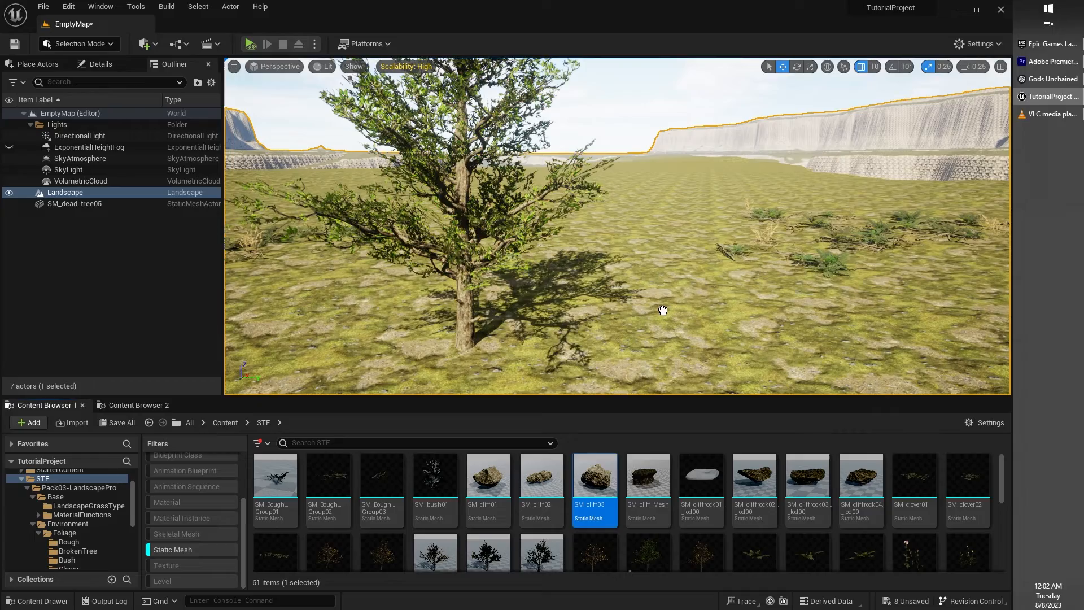
# Step: Place SM_cliff03 plus the dead tree, fern and flower groups onto the landscape
pyautogui.moveTo(593, 474); pyautogui.dragTo(595, 242)
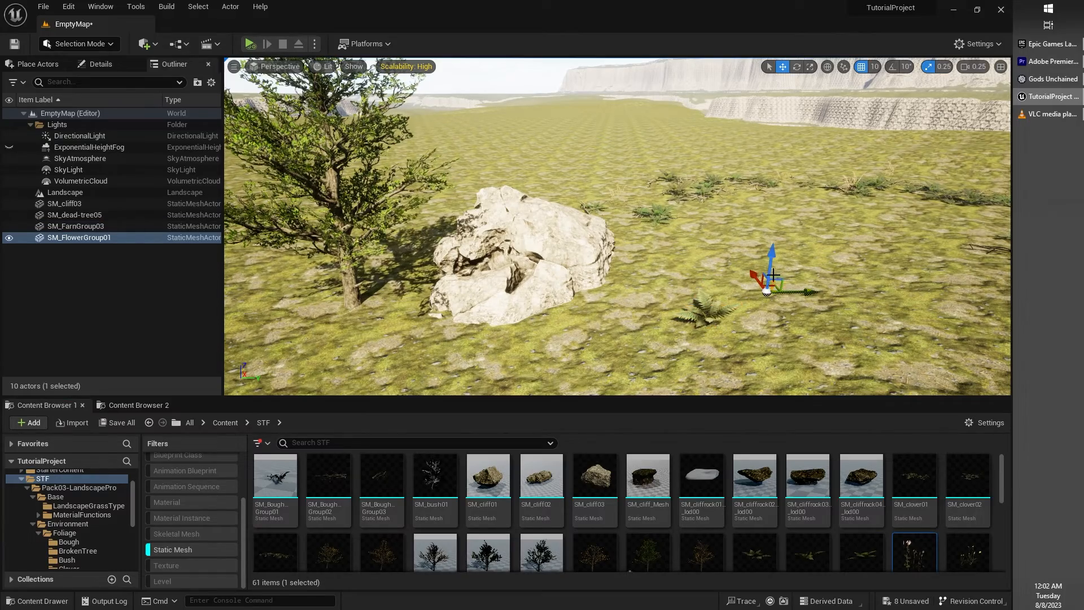
pyautogui.click(797, 66)
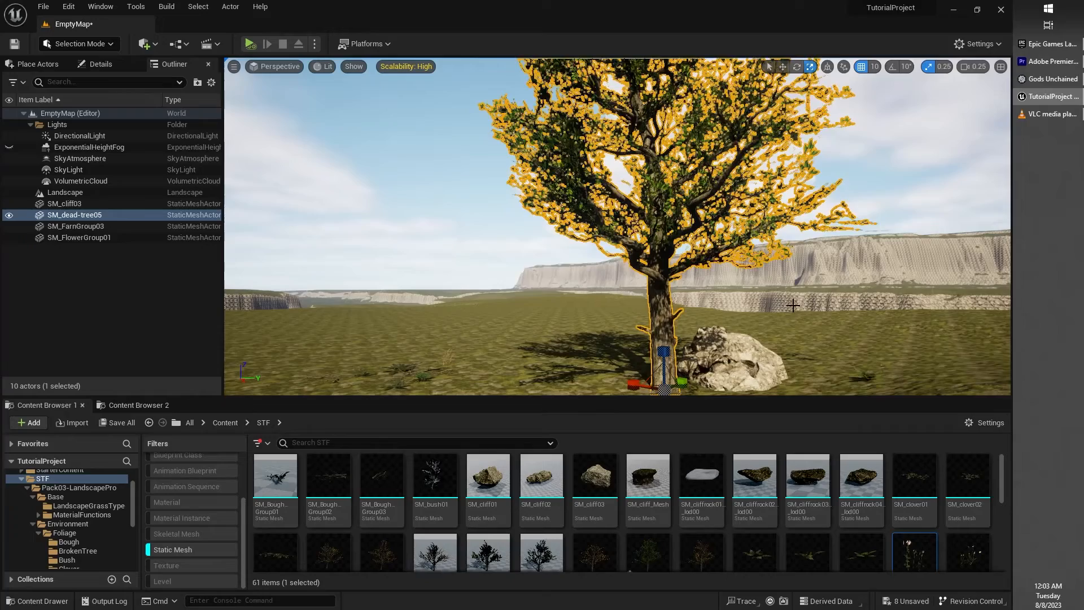
# Step: Switch the editor mode to Foliage with the Paint tool active
pyautogui.click(78, 44)
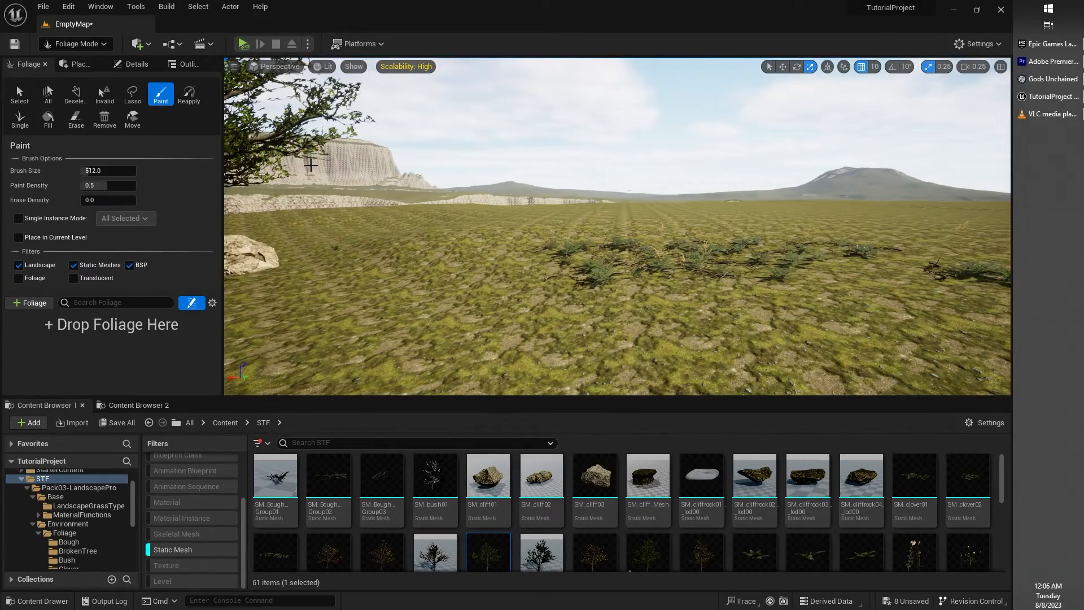
pyautogui.click(76, 43)
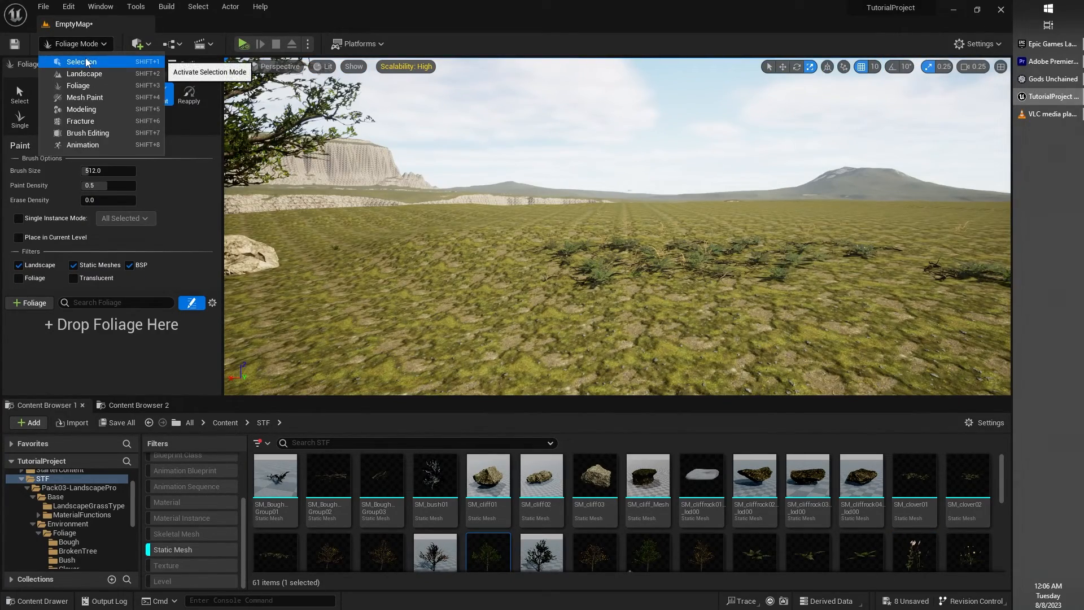
pyautogui.moveTo(78, 86)
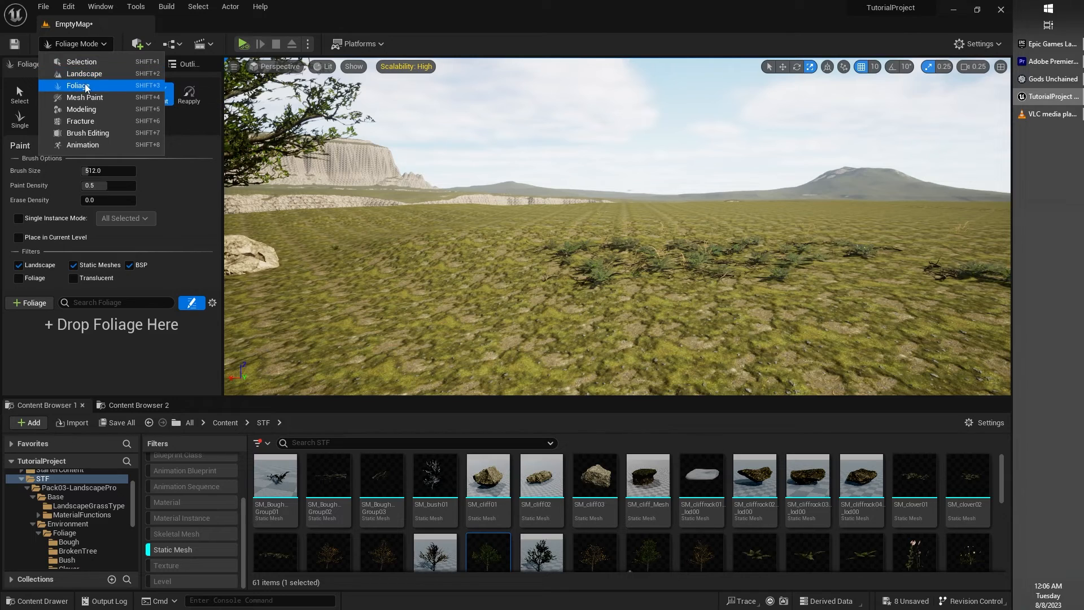
pyautogui.moveTo(85, 86)
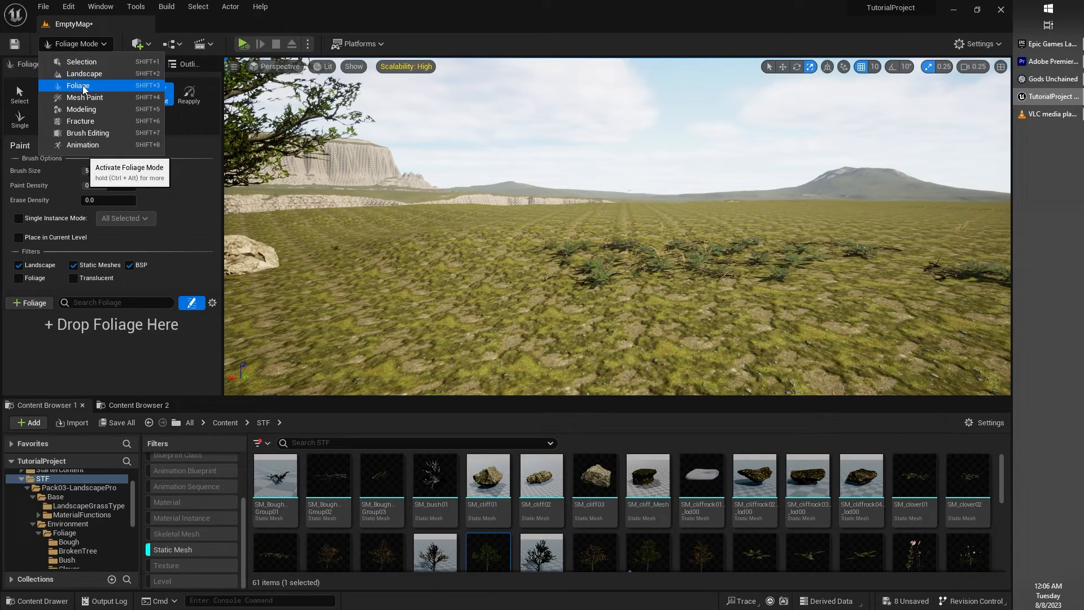
pyautogui.click(77, 85)
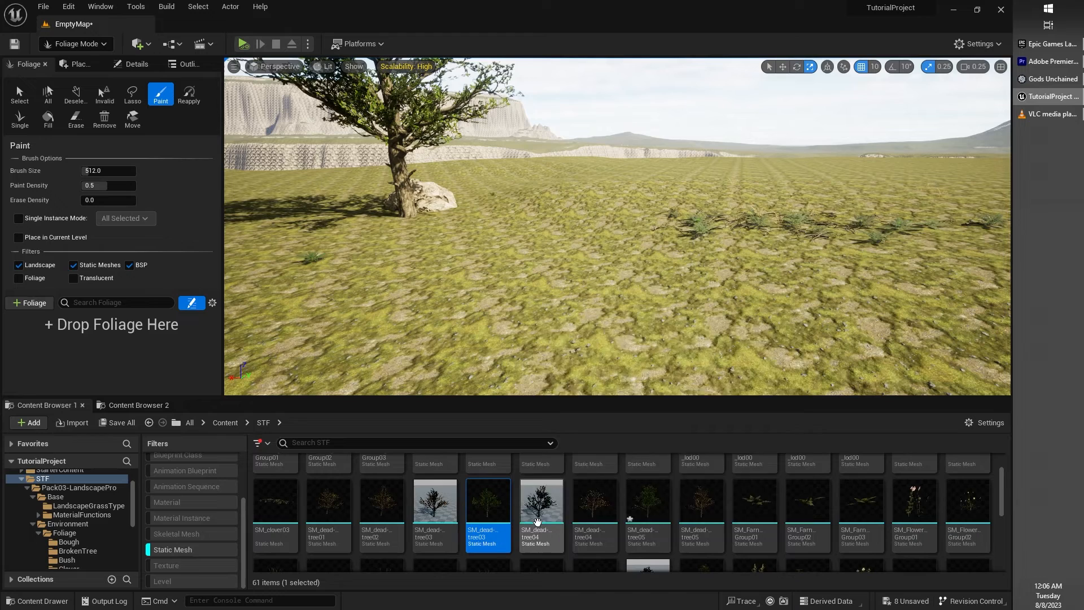
pyautogui.moveTo(853, 516)
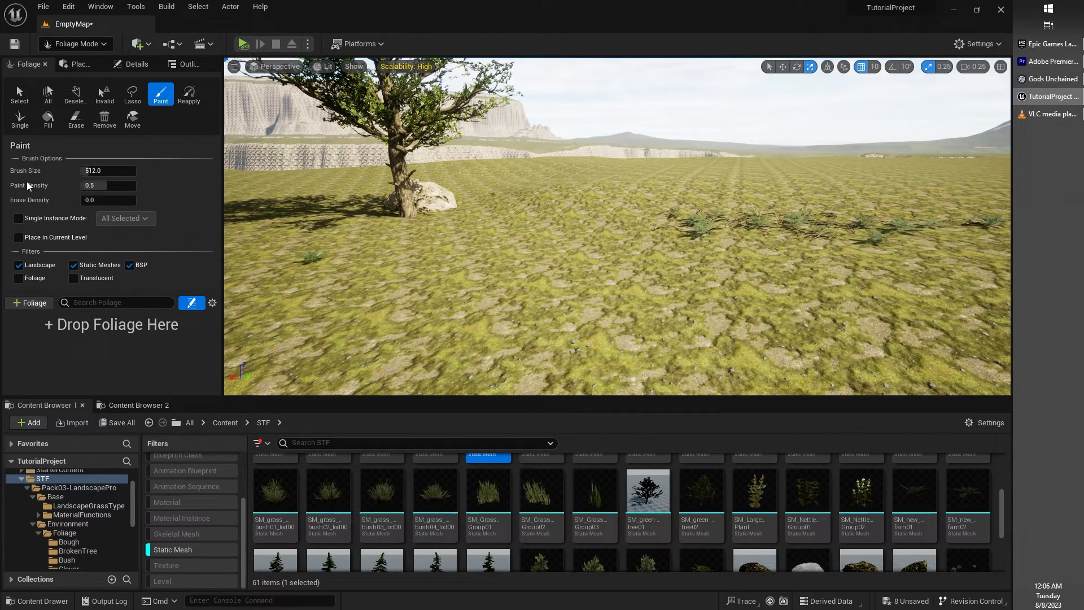
pyautogui.moveTo(99, 325)
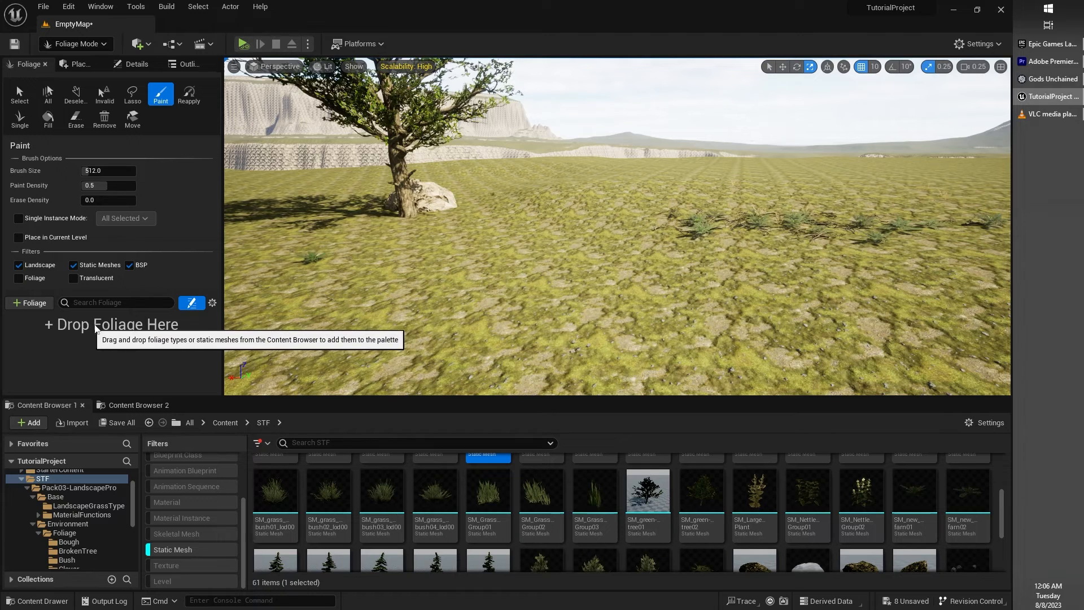
pyautogui.moveTo(161, 96)
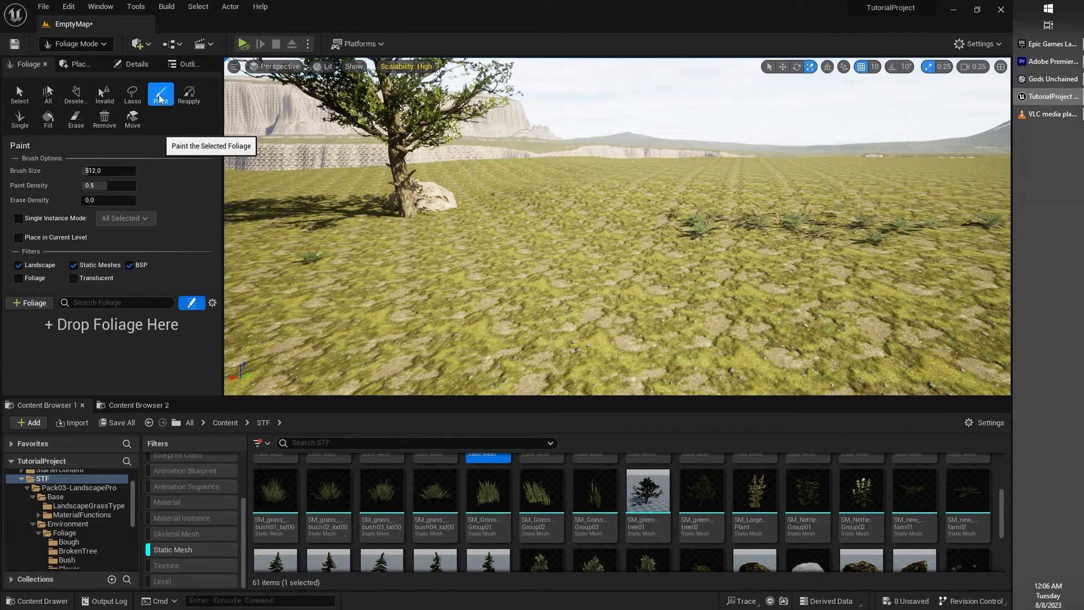
# Step: Add SM_pine-small01 as foliage, paint pine patches, and lower Paint Density to 0.1
pyautogui.scroll(-3)
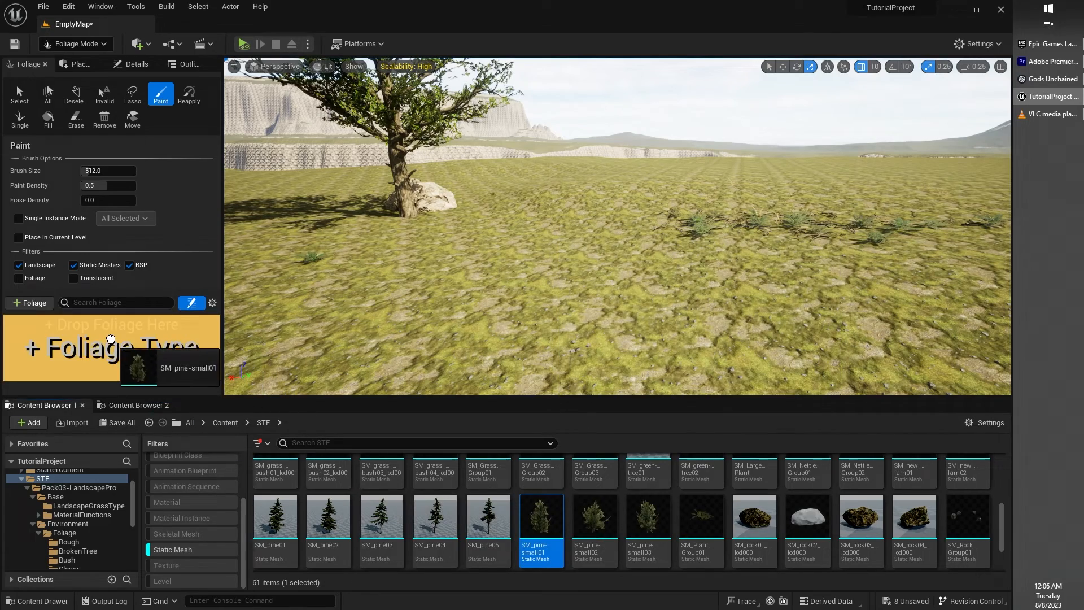
pyautogui.moveTo(594, 267)
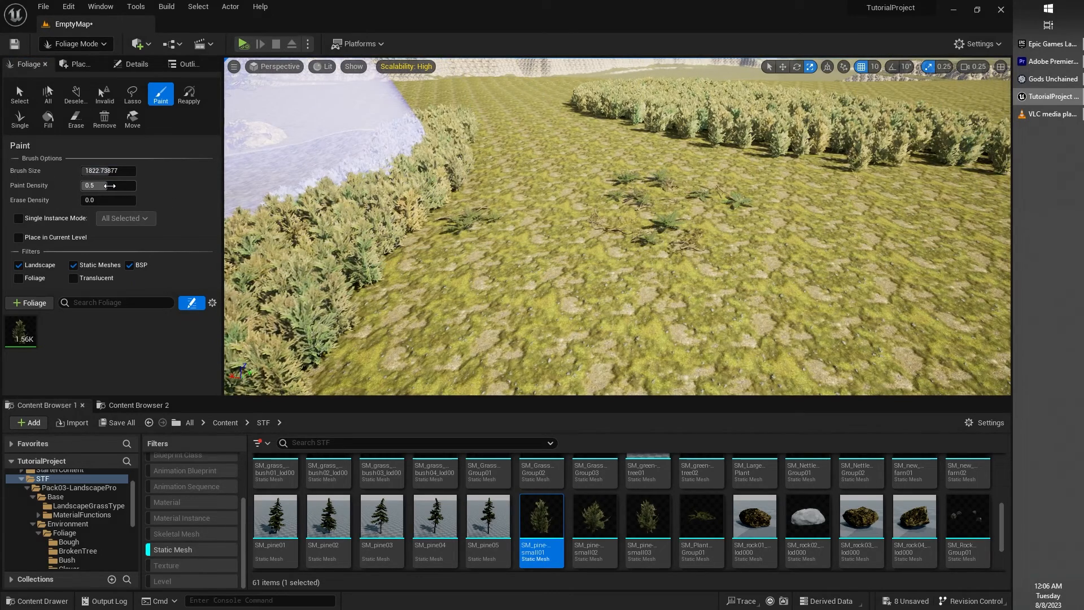
pyautogui.click(108, 185)
pyautogui.write('0.1')
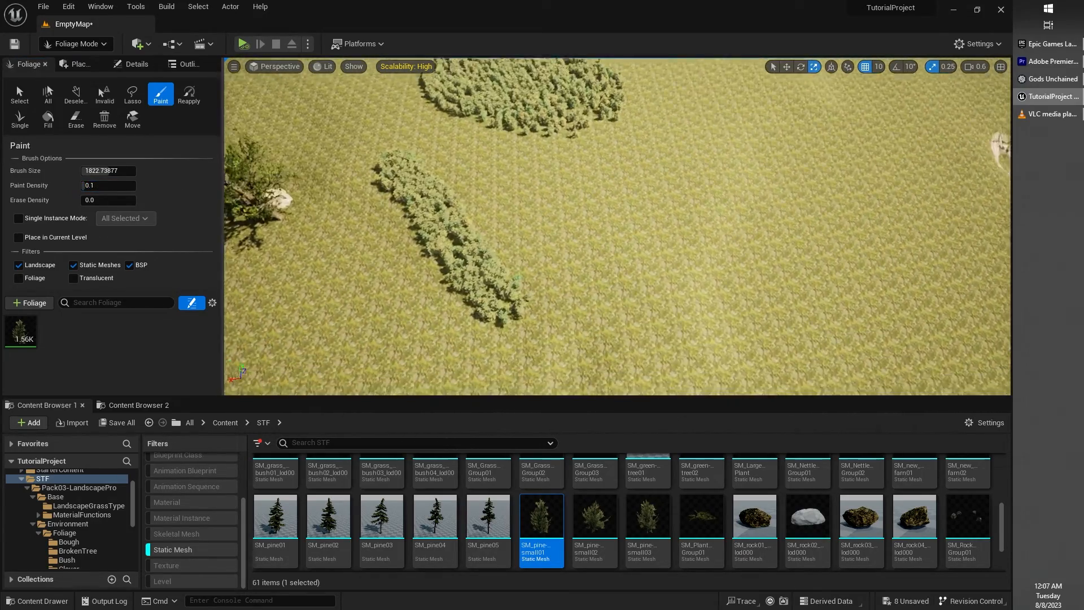
pyautogui.click(682, 192)
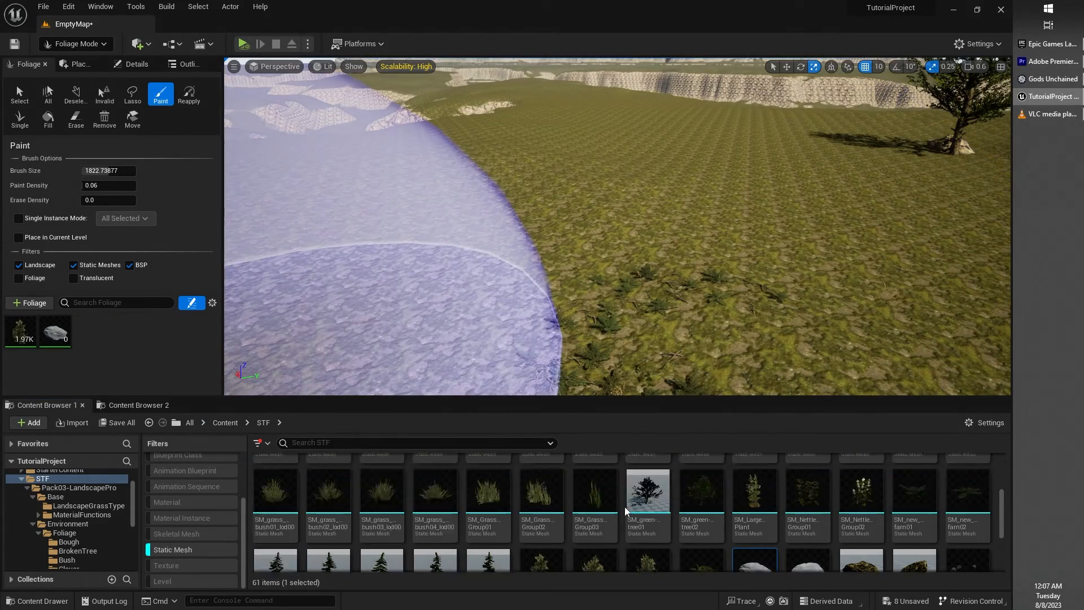
# Step: Add a rock, SM_clover03 and SM_dead-tree04 as foliage and paint a mixed patch at density 0.06
pyautogui.scroll(-3)
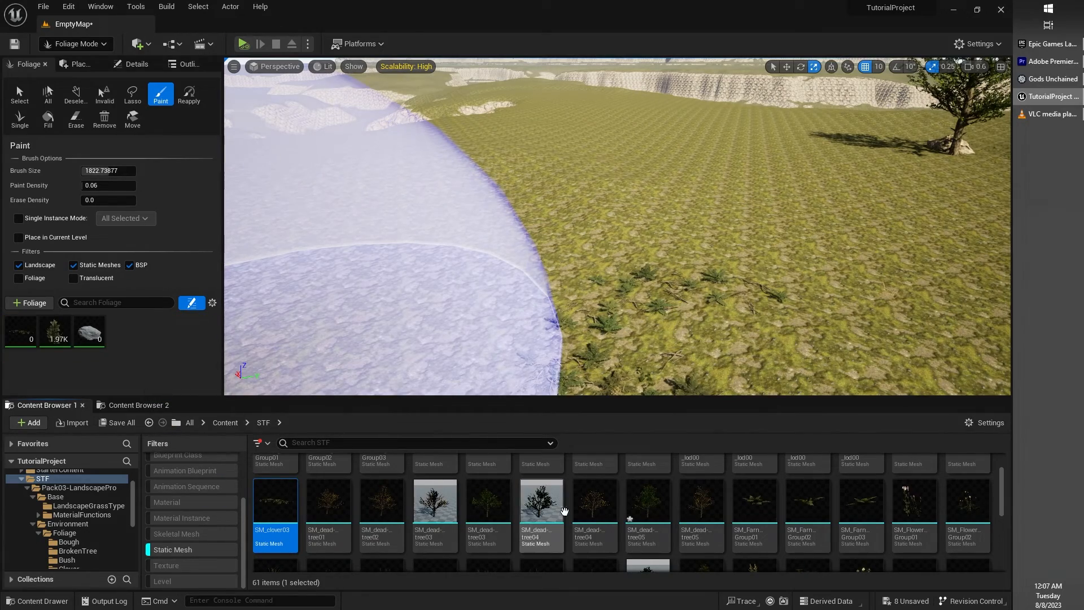
pyautogui.click(594, 515)
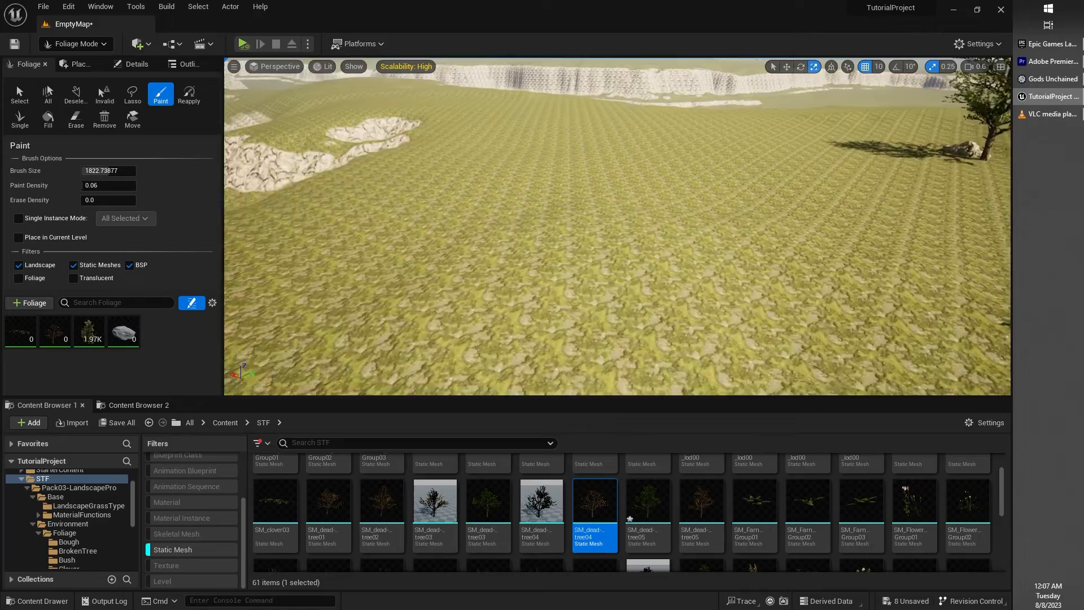
pyautogui.click(630, 176)
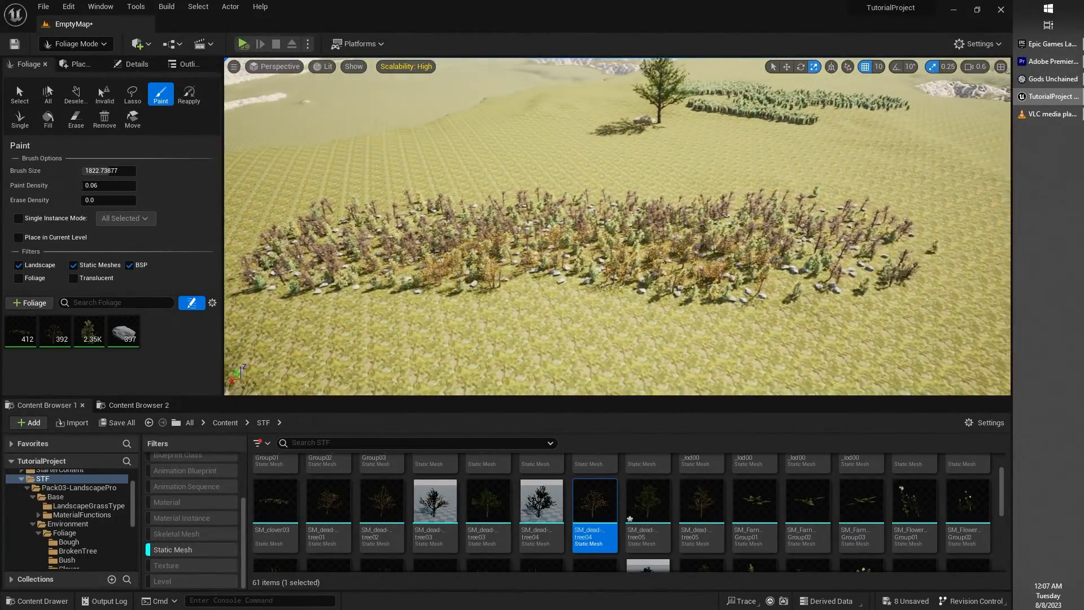
pyautogui.click(76, 118)
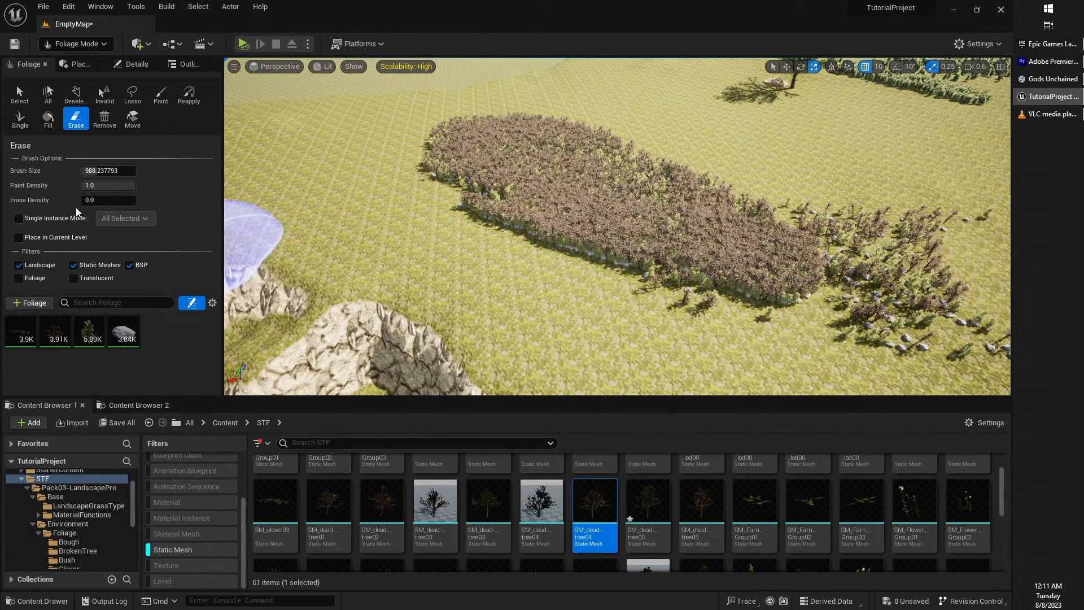
# Step: Set Erase Density to about 0.52 and brush over the foliage patch
pyautogui.moveTo(90, 200); pyautogui.dragTo(120, 200)
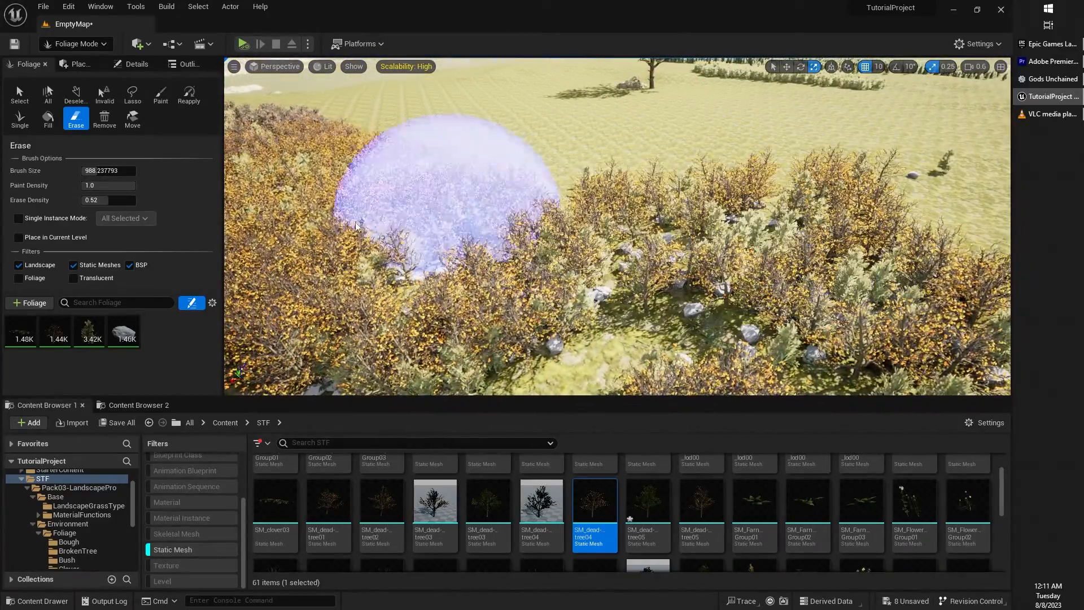
pyautogui.click(160, 94)
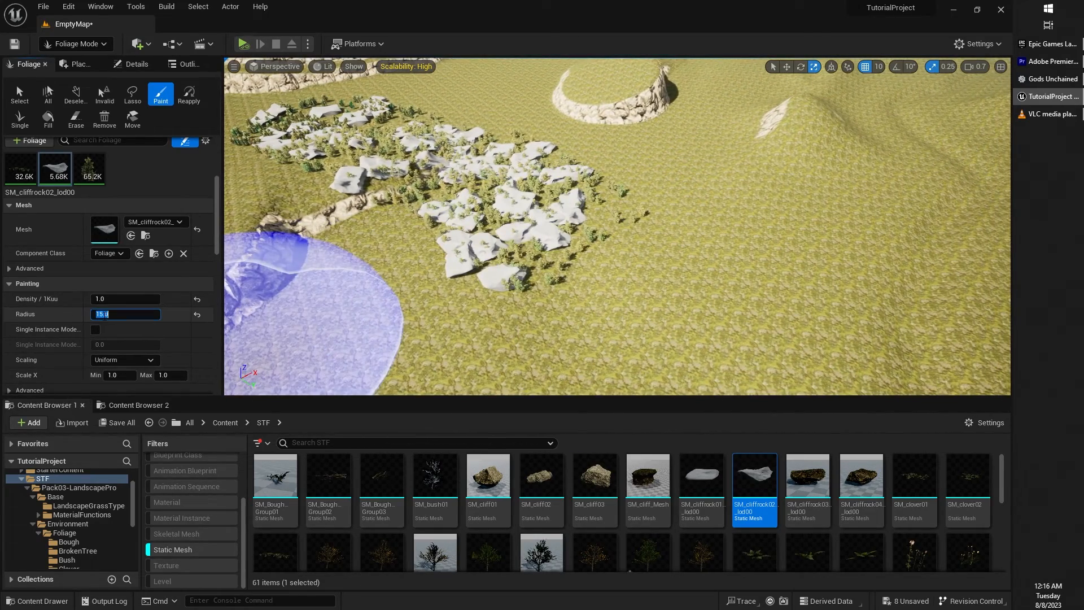
# Step: Raise the SM_cliffrock02_lod00 foliage Painting Radius to 1500
pyautogui.write('55.0')
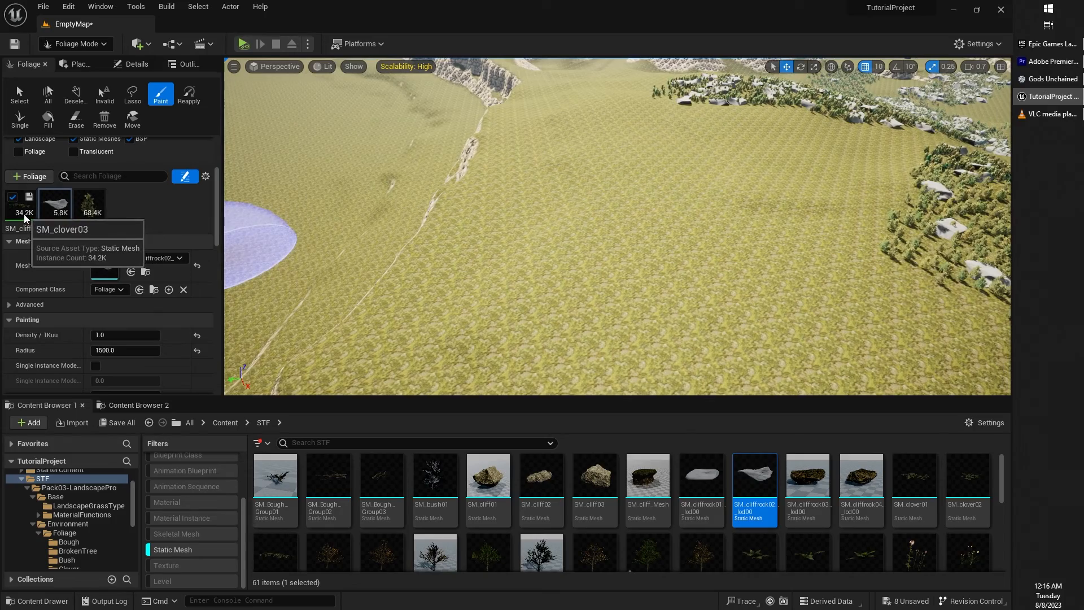
# Step: Set SM_pine-small01 to Uniform scaling with Scale X Min 0.1 and Max 4.0
pyautogui.click(89, 204)
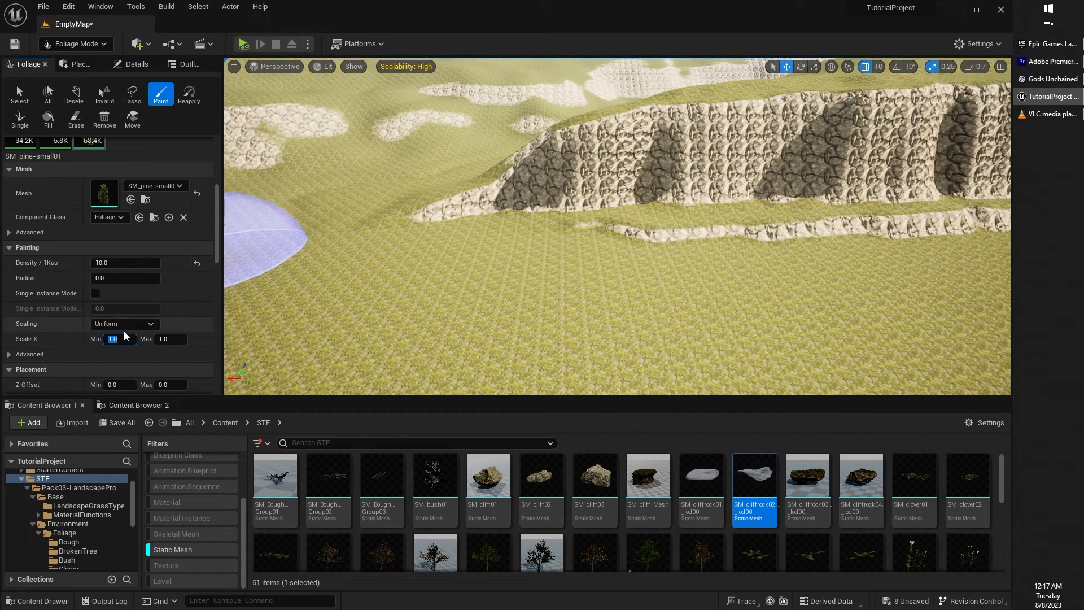
pyautogui.click(125, 323)
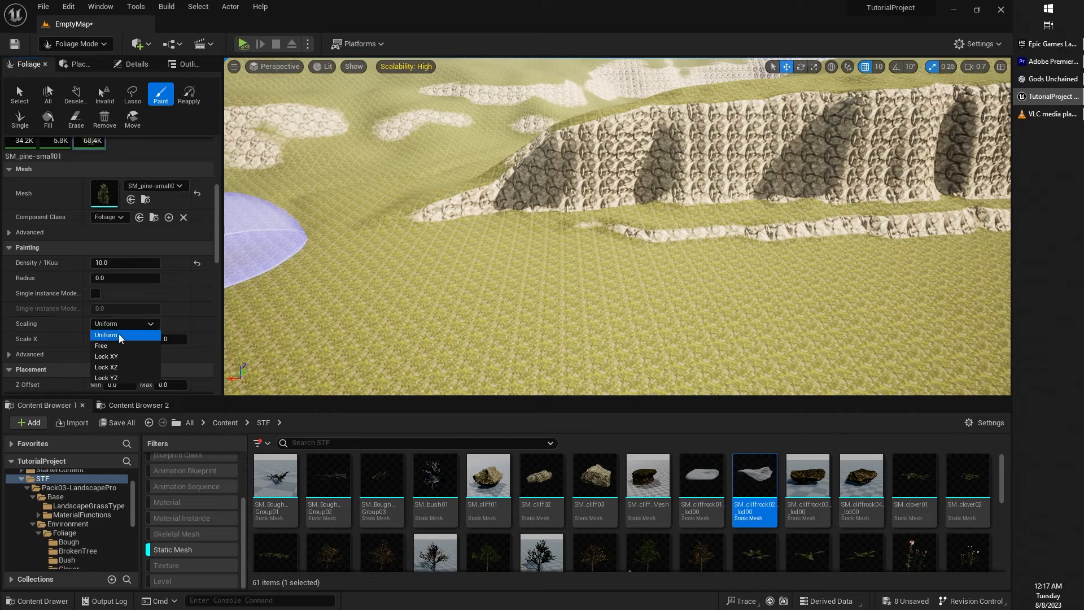
pyautogui.click(100, 346)
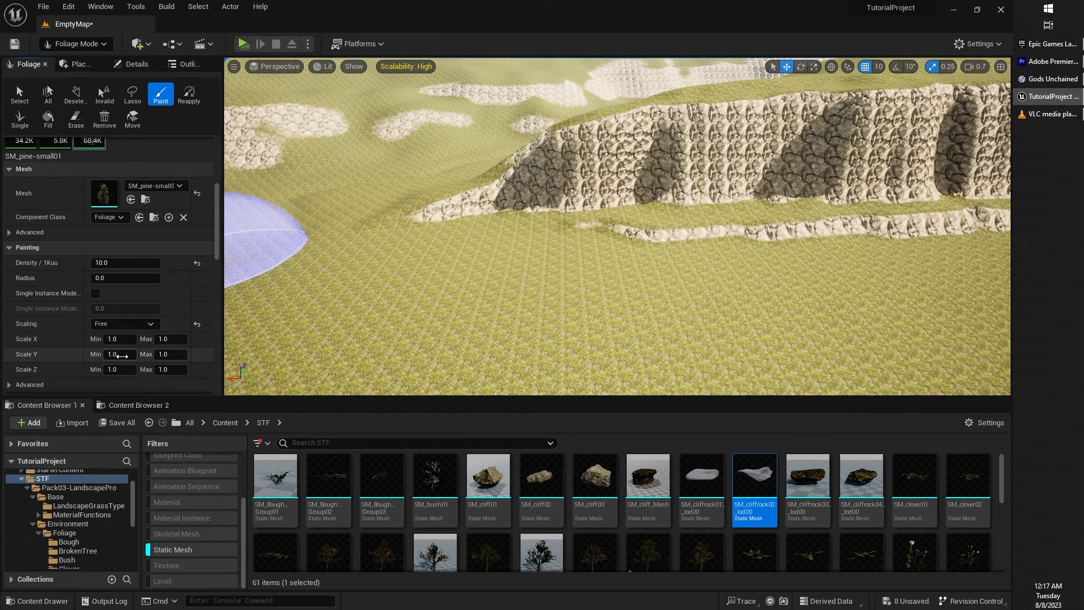
pyautogui.click(125, 323)
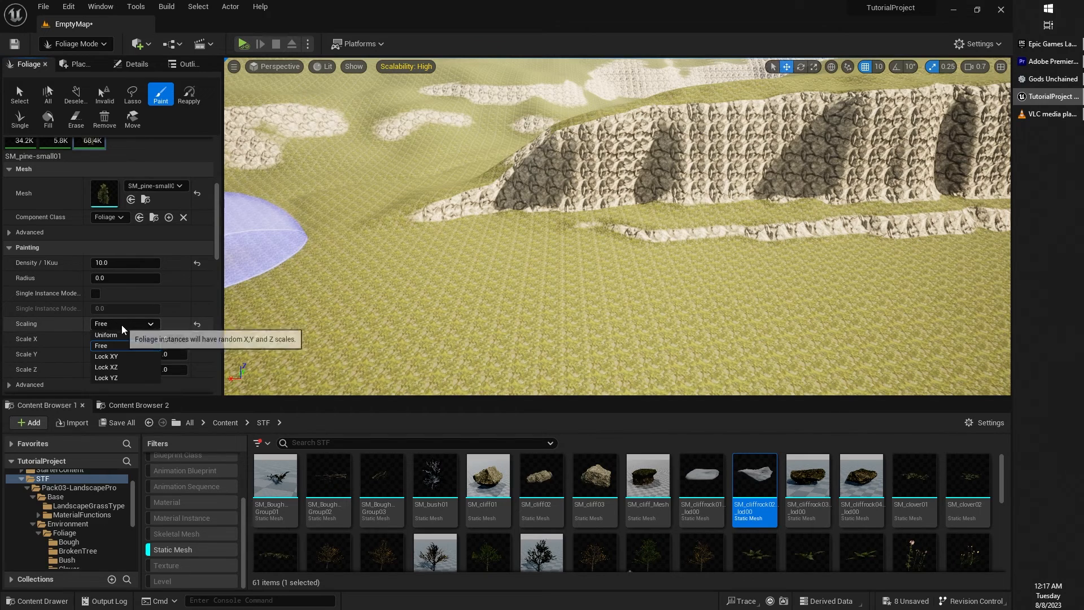
pyautogui.click(105, 335)
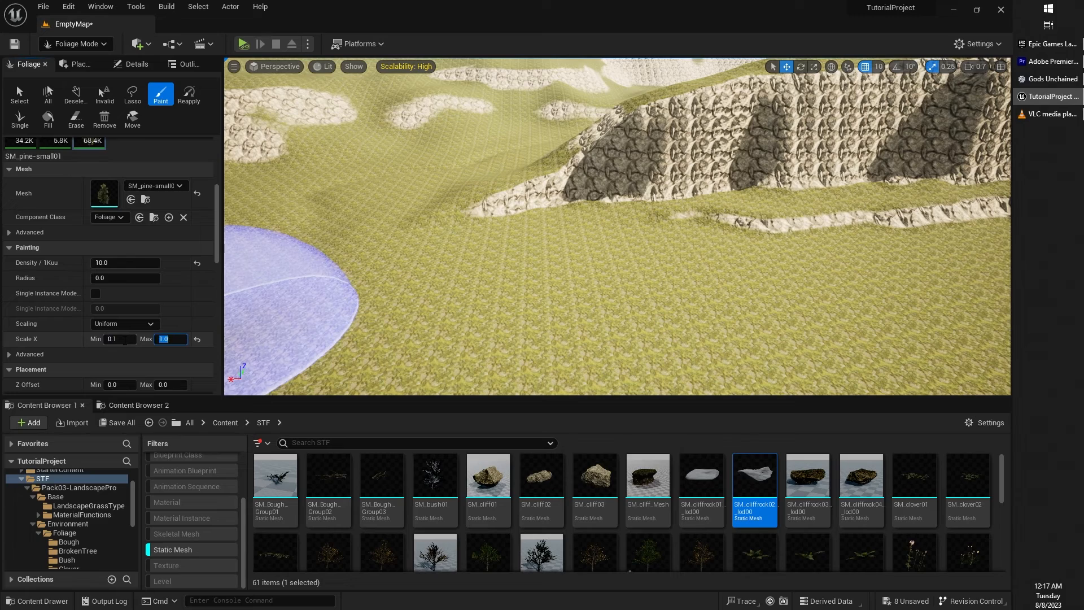
pyautogui.write('4.0')
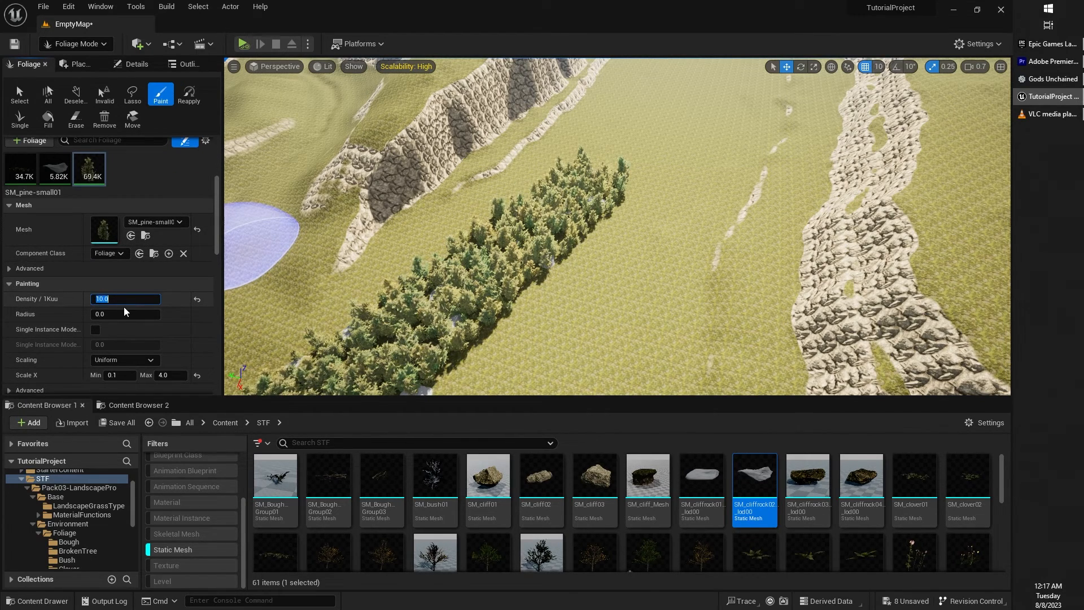
# Step: Change the pine Density / 1Kuu to 3 and paint two more pine patches
pyautogui.write('3')
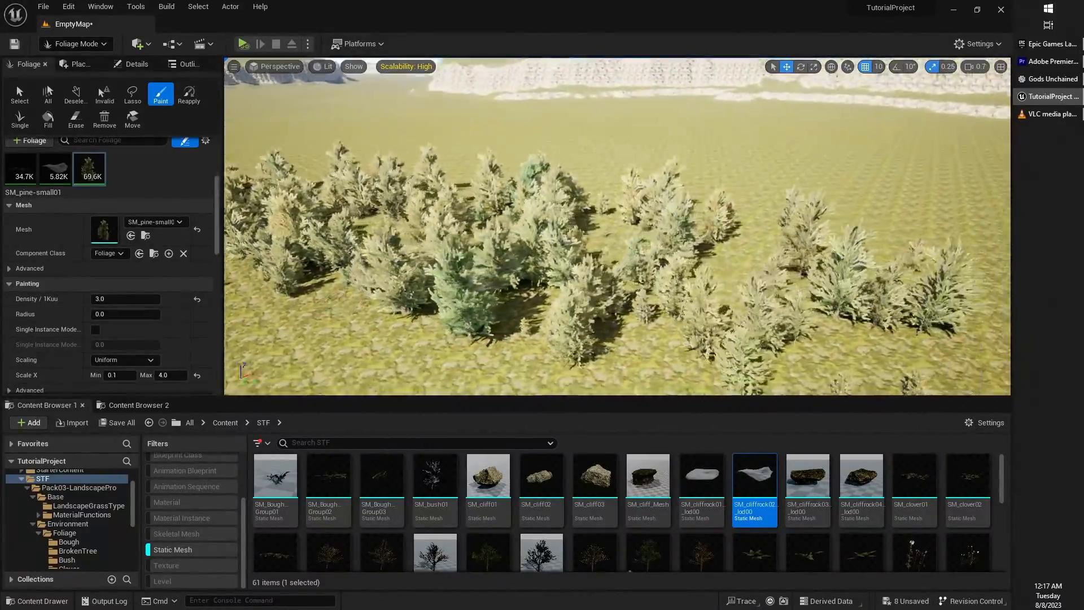
pyautogui.click(125, 298)
pyautogui.write('30')
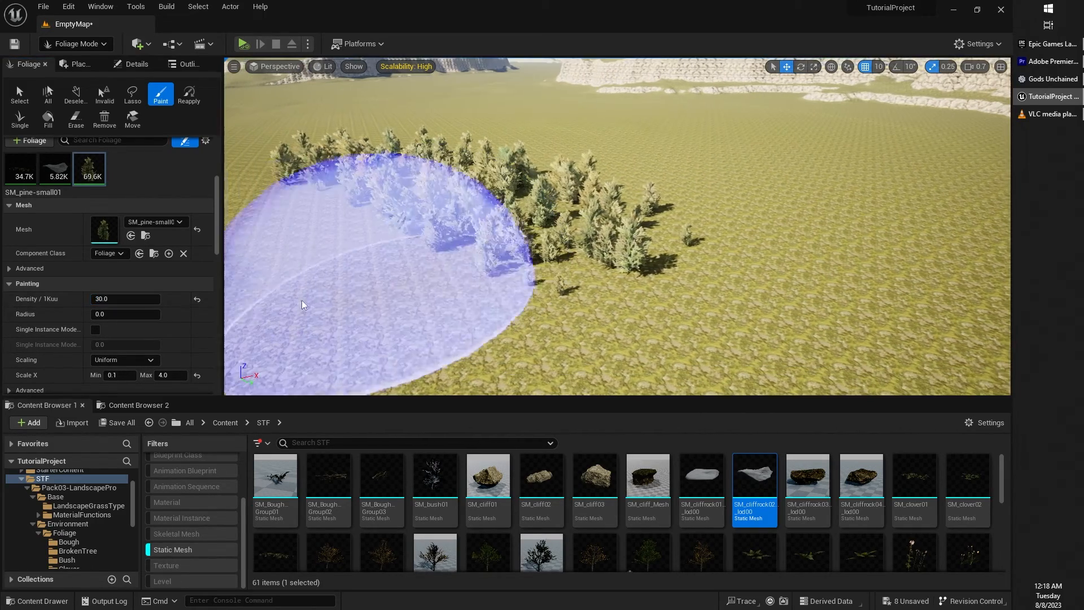
pyautogui.click(126, 299)
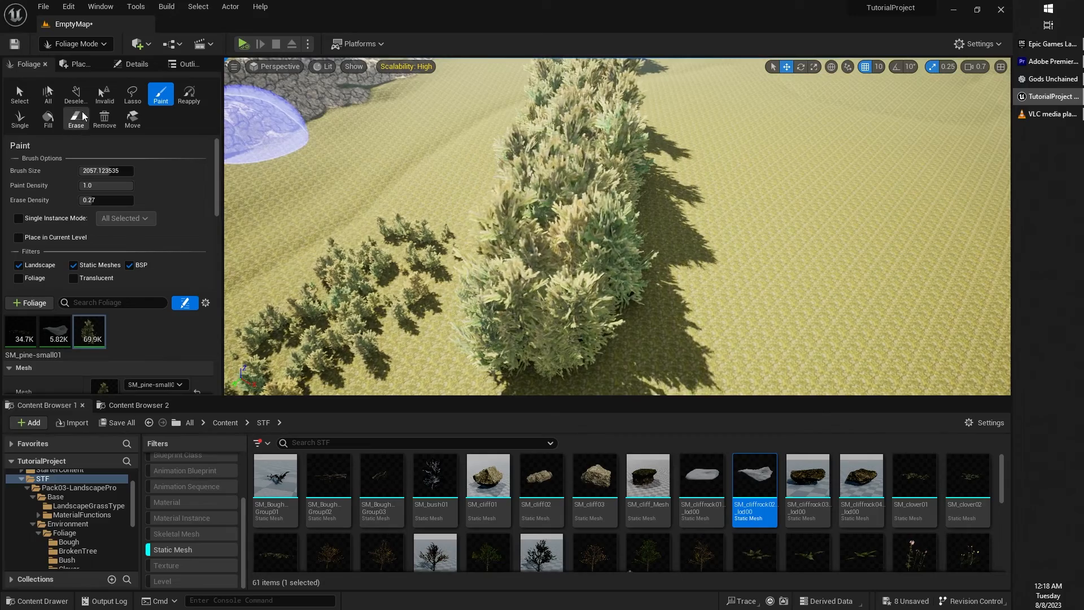
# Step: Erase pines from the painted rows, then select a single pine instance
pyautogui.click(76, 118)
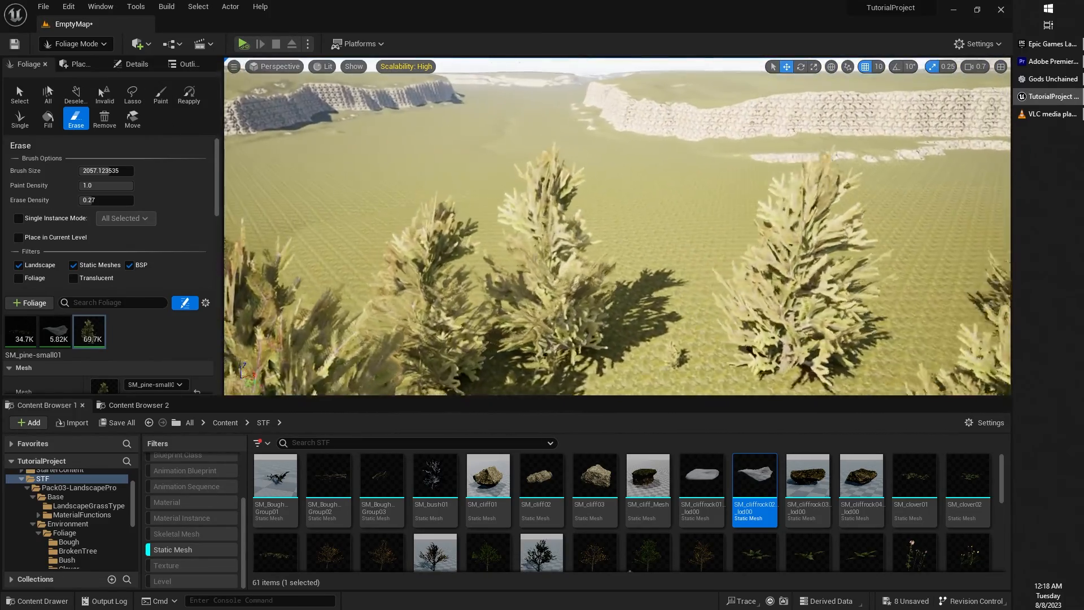
pyautogui.click(19, 94)
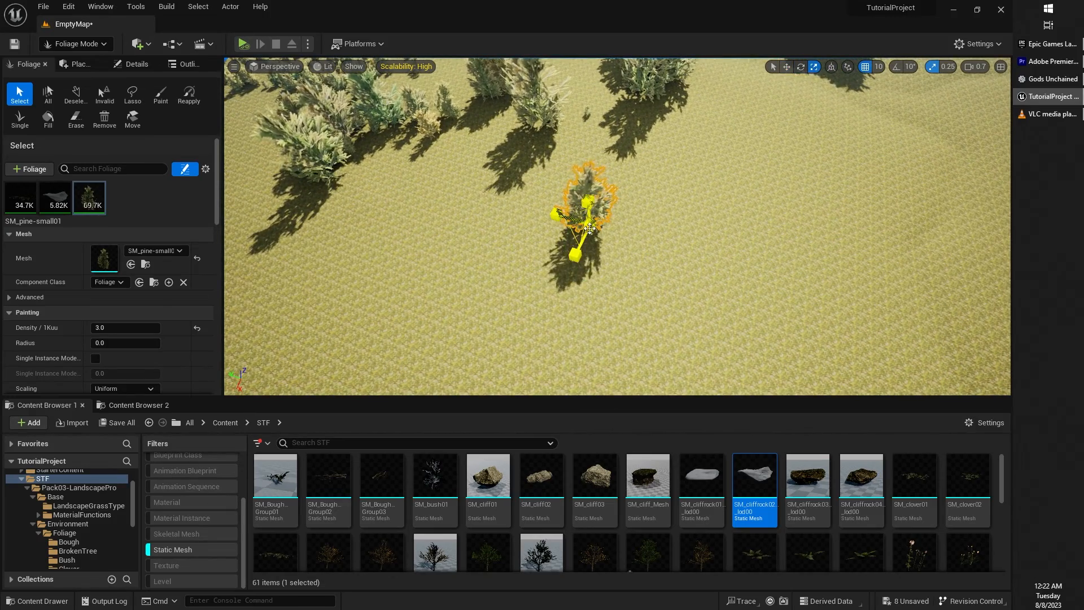
# Step: Drag a selected pine to a new spot and activate the Single foliage tool
pyautogui.moveTo(588, 228); pyautogui.dragTo(588, 277)
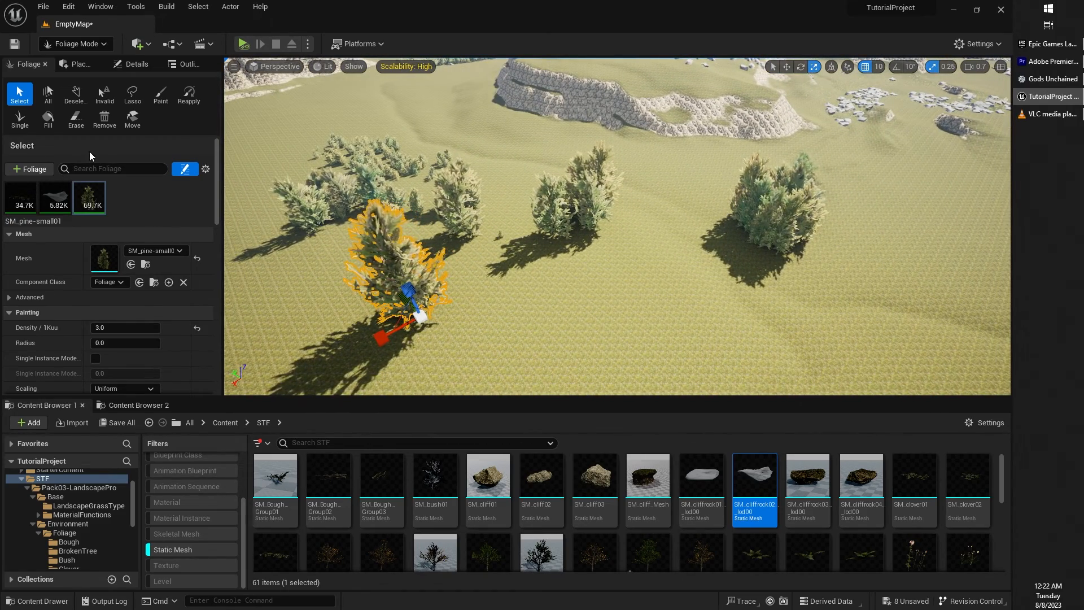
pyautogui.click(132, 93)
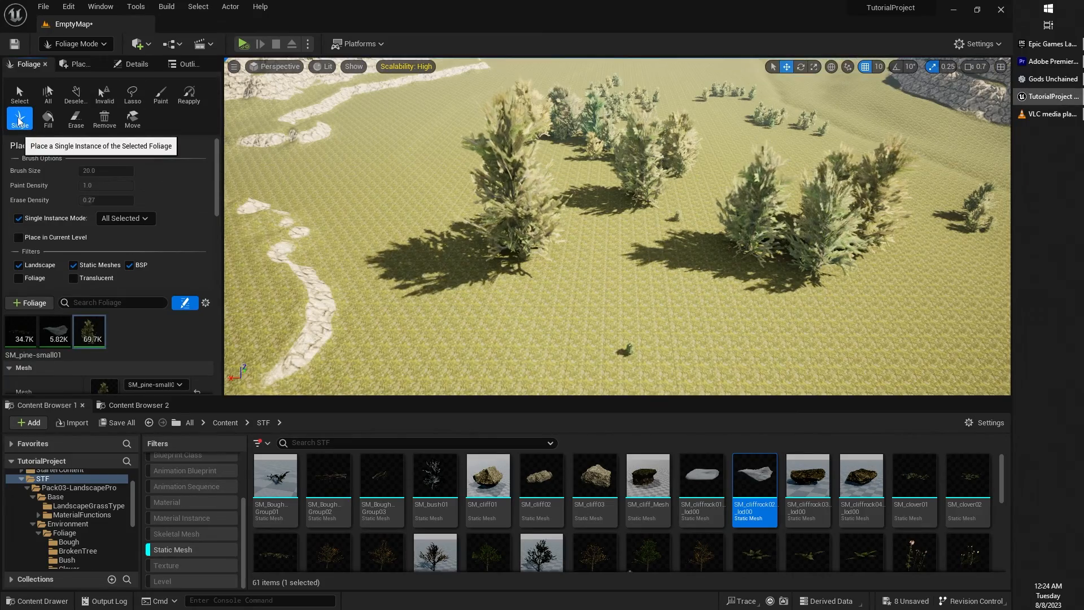
pyautogui.moveTo(240, 183)
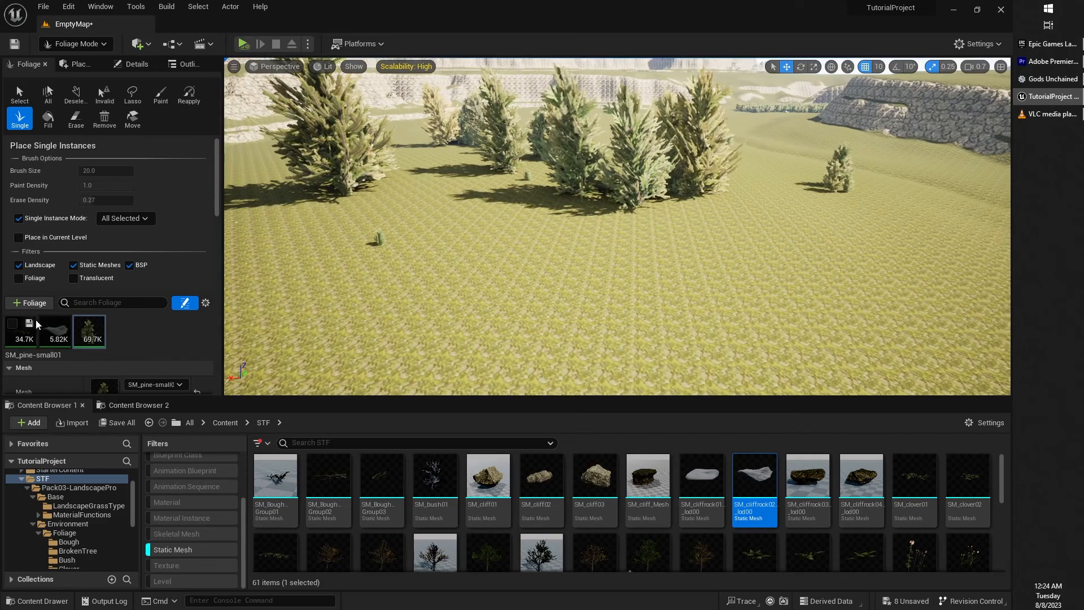
# Step: Pick SM_cliffrock02_lod00 and place a single cliff rock beside a pine
pyautogui.click(55, 331)
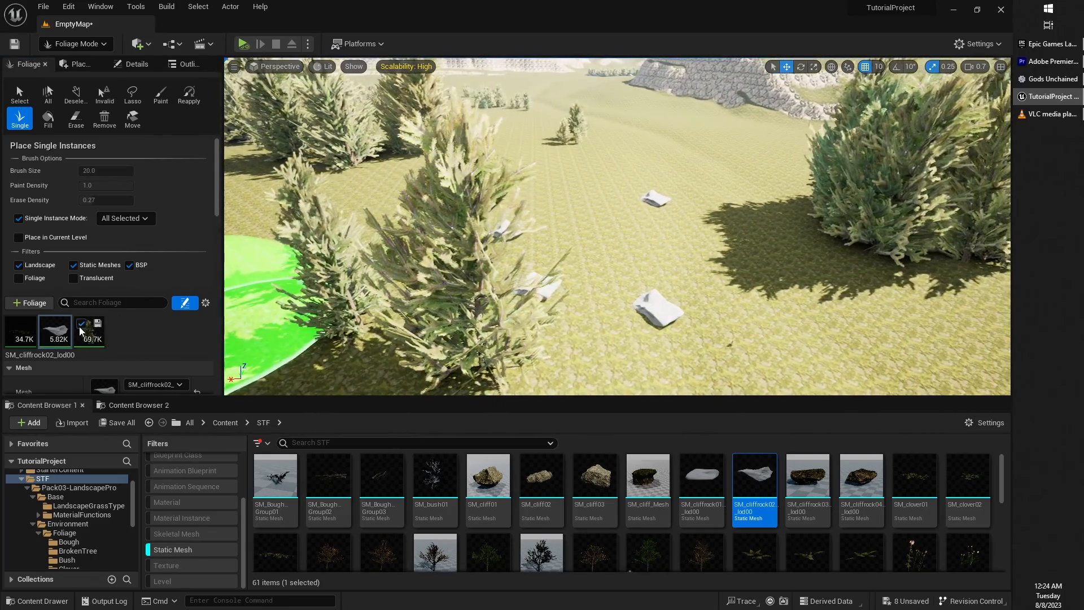
pyautogui.moveTo(648, 275)
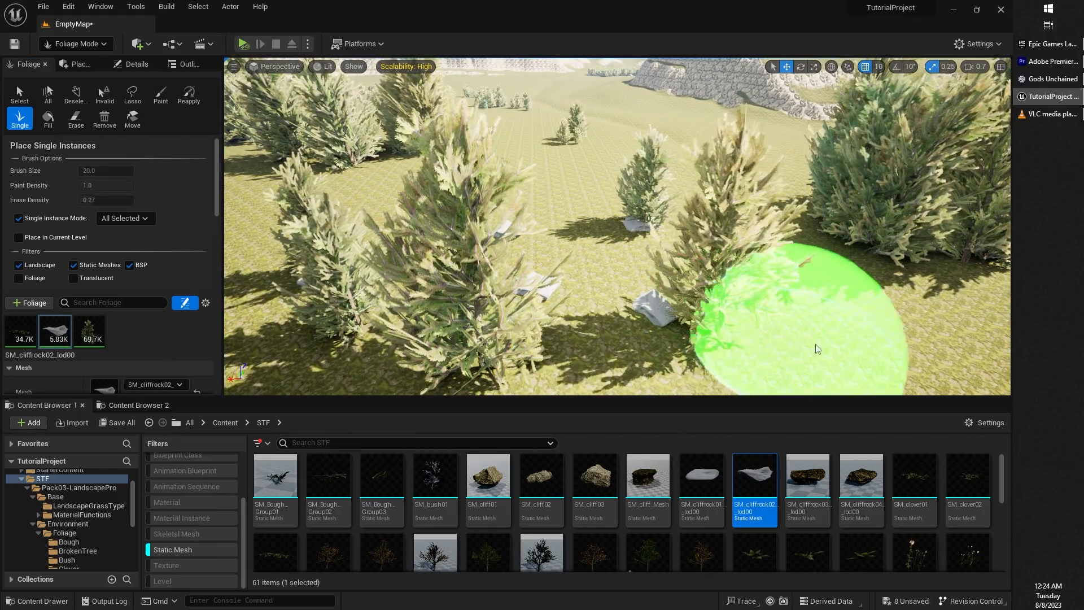
pyautogui.click(19, 94)
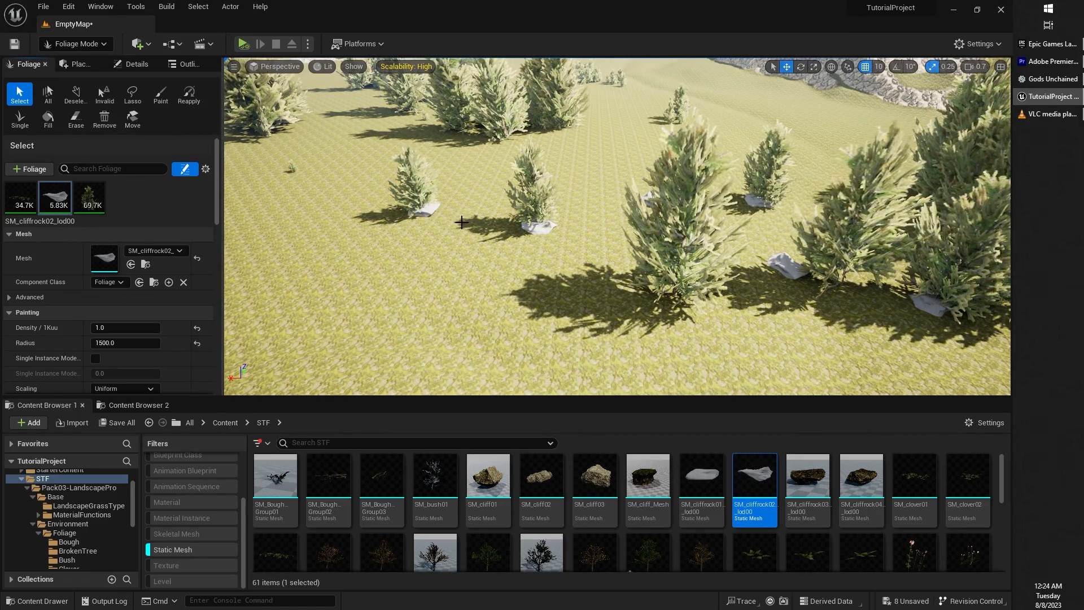
# Step: Activate the Lasso selection tool and brush over the cliff rock beside the pine
pyautogui.click(132, 93)
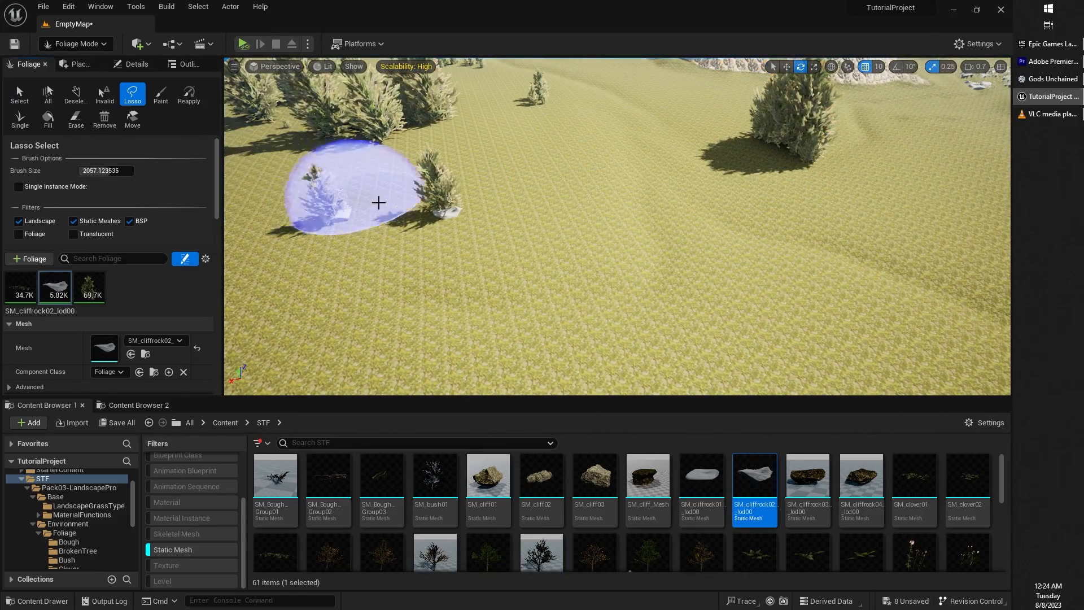
pyautogui.click(19, 94)
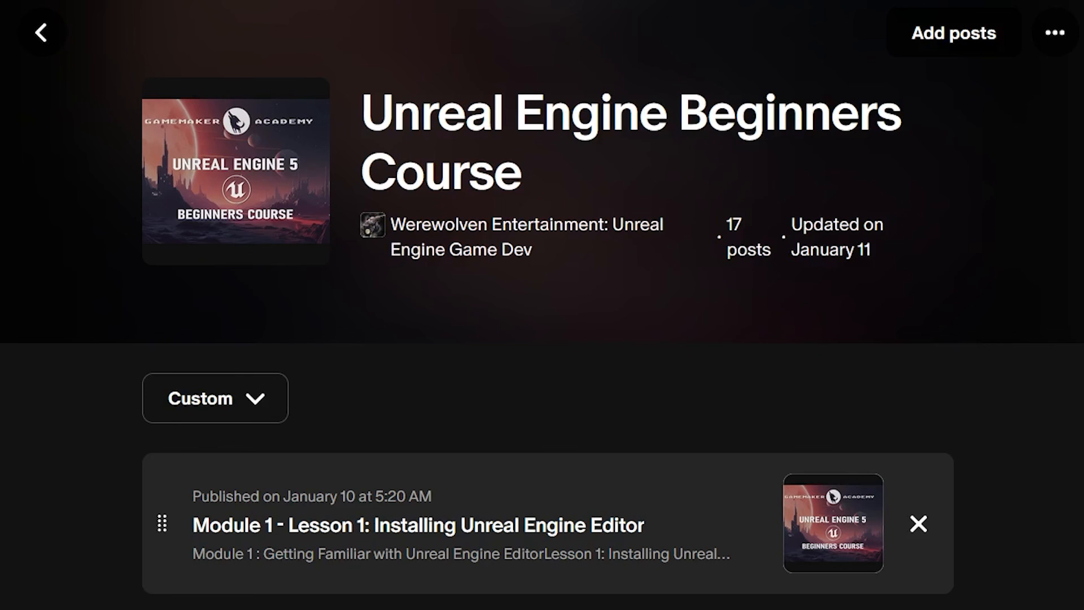
# Step: Scroll the Werewolven Entertainment Patreon page down to the membership tiers
pyautogui.scroll(-3)
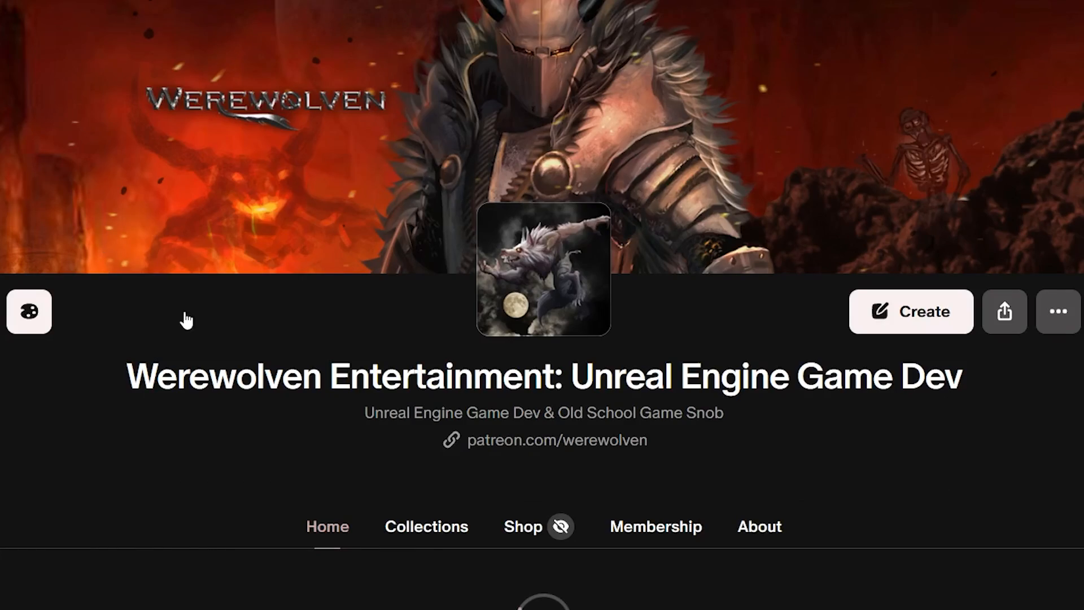
pyautogui.scroll(-3)
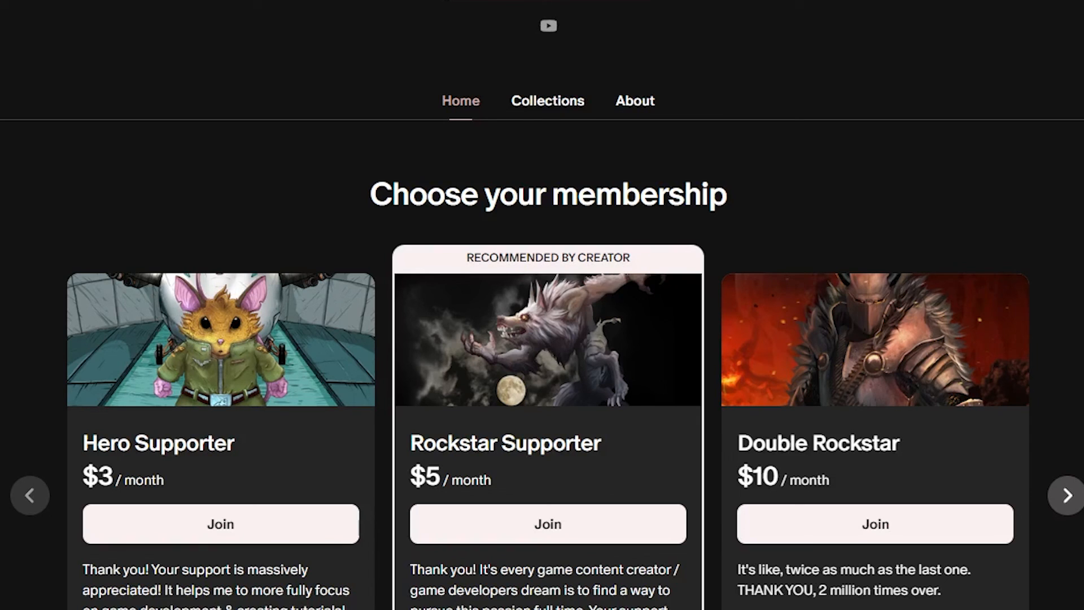